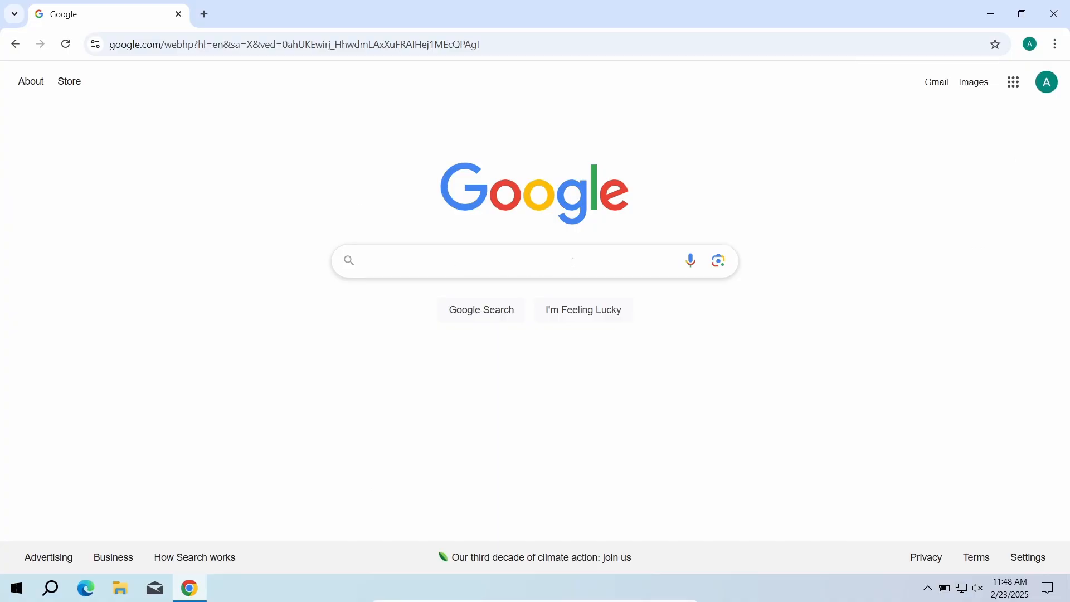
- Search Google for 'almoristics application' and scroll through the results
{"action": "type", "text": "almoristics application"}
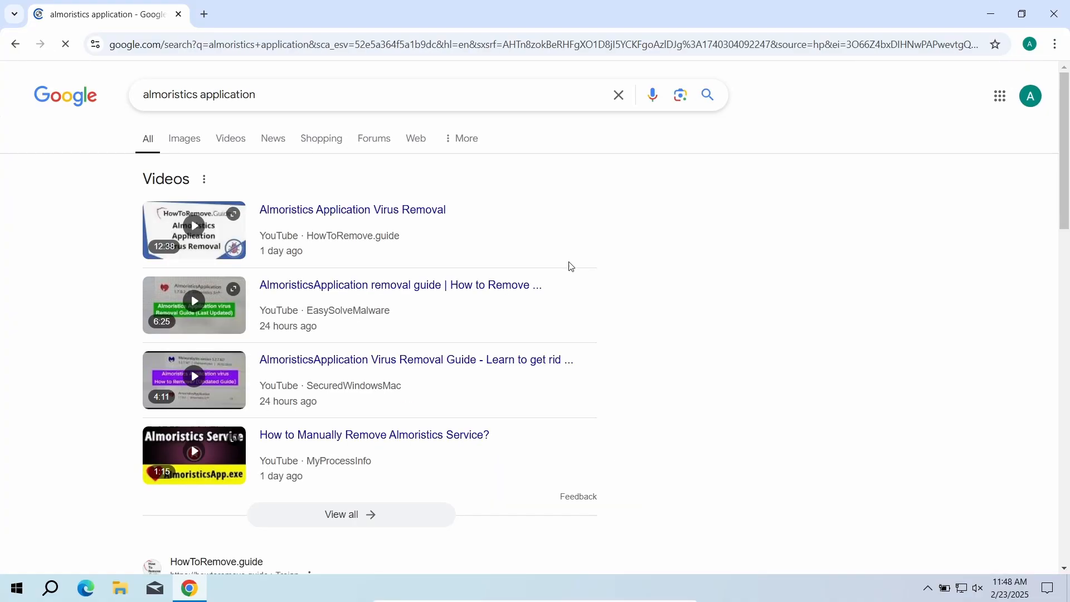
{"action": "scroll", "scroll_direction": "down", "scroll_amount": 3}
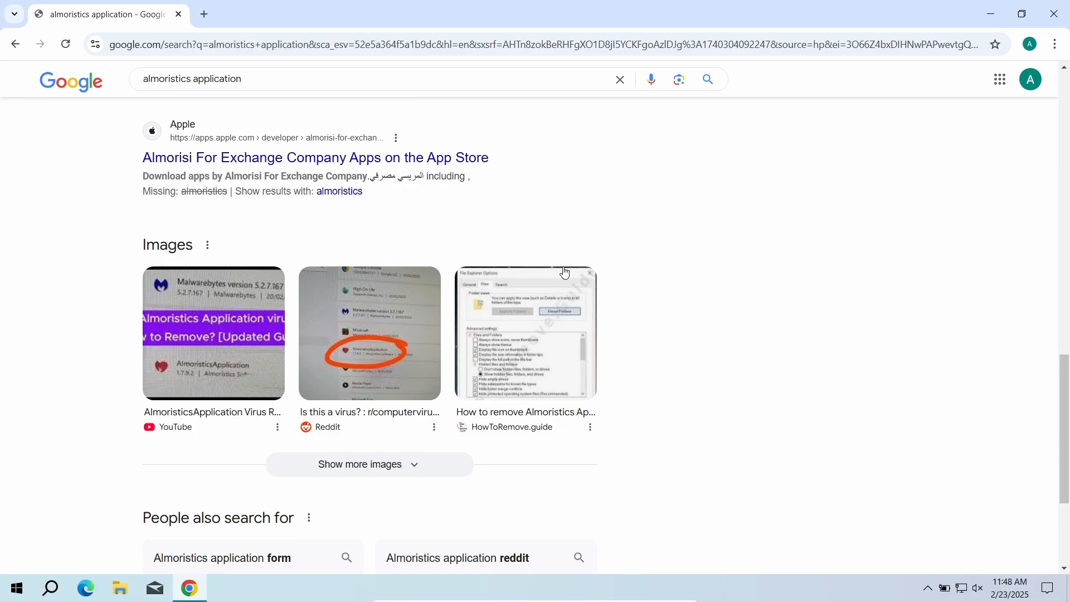
{"action": "scroll", "scroll_direction": "down", "scroll_amount": 3}
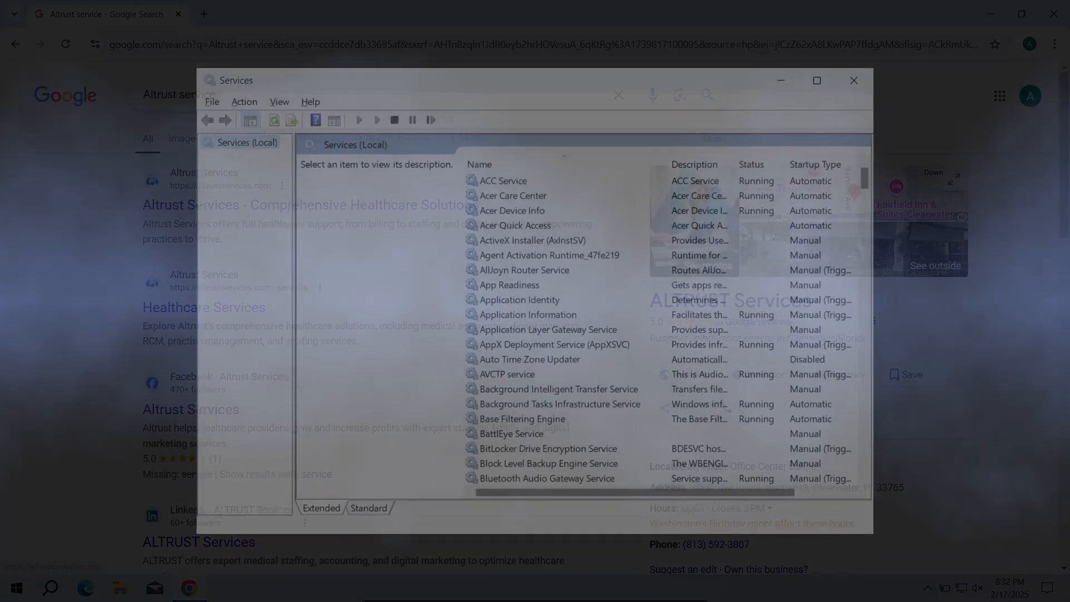
- Show the Services (Local) list with each service's status and startup type
{"action": "left_click", "coordinate": [815, 80]}
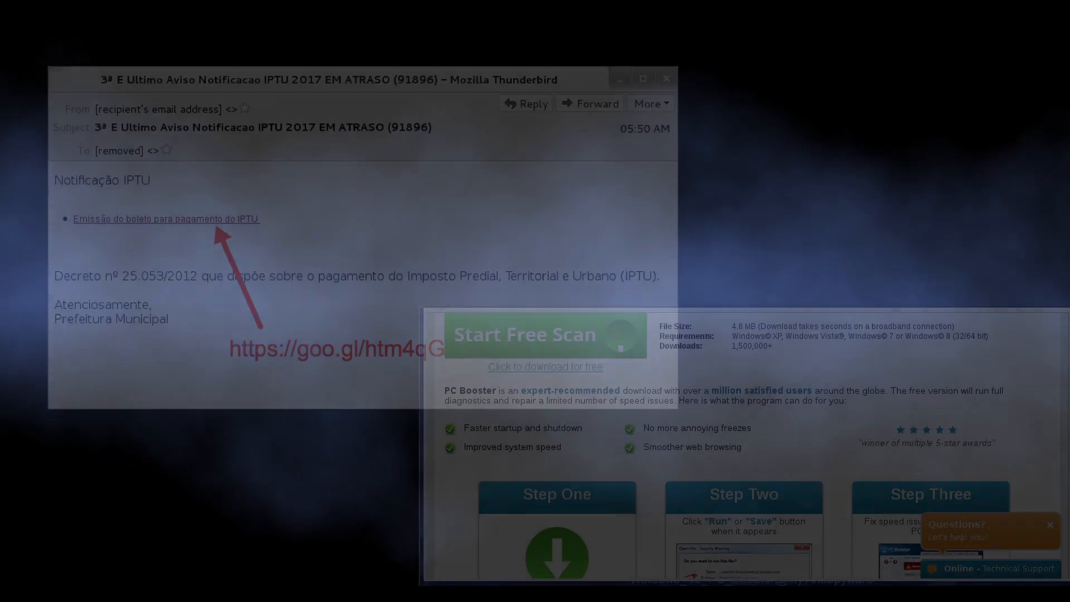
- Show the IPTU payment notice email and its PC Booster download link in Thunderbird
{"action": "left_click", "coordinate": [664, 78]}
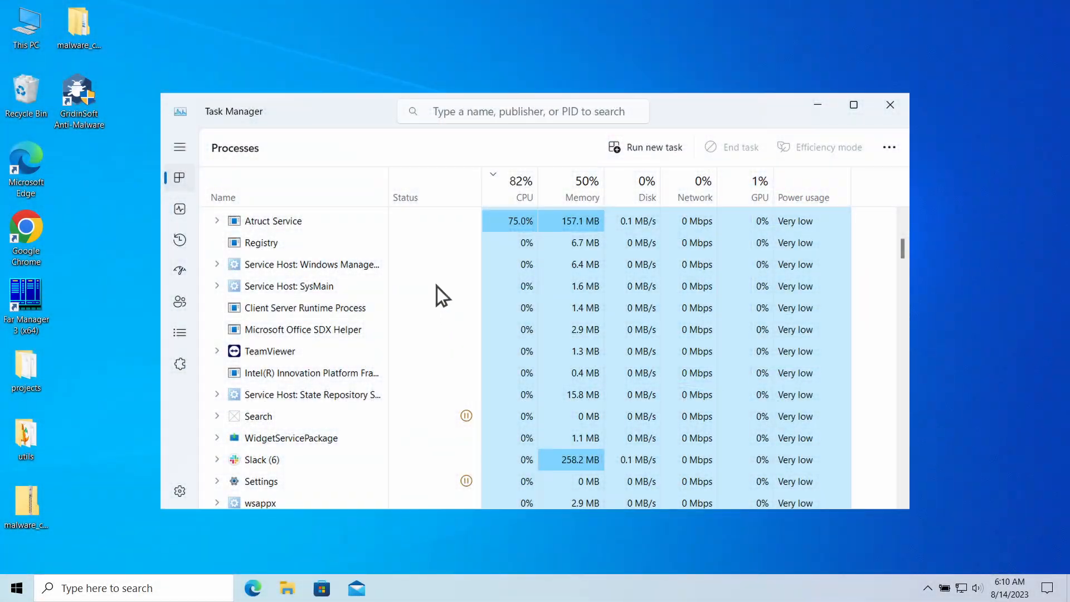
{"action": "mouse_move", "coordinate": [744, 167]}
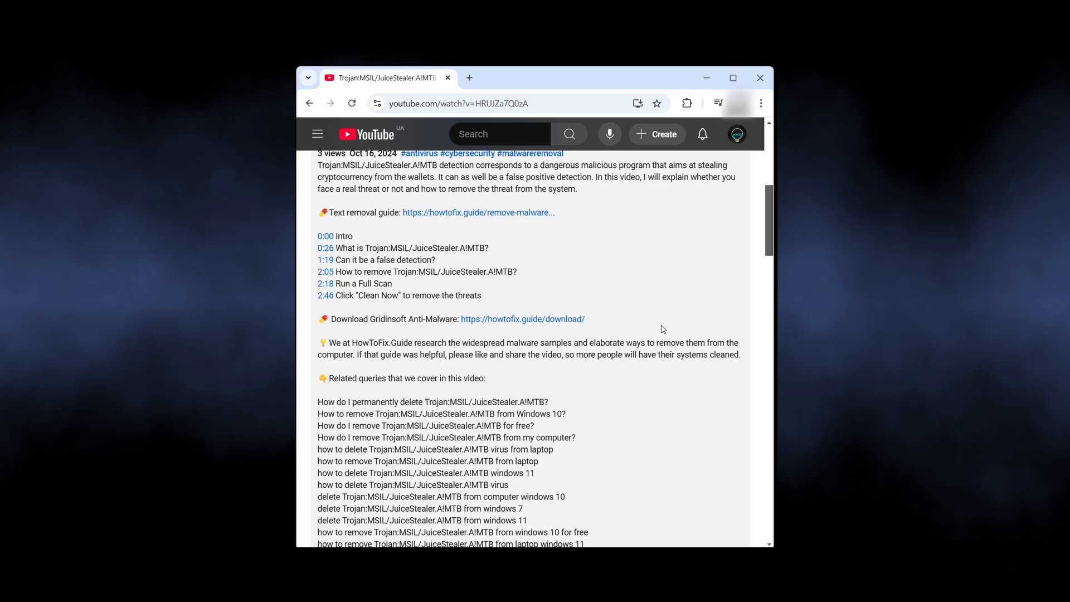
- Expand the YouTube description showing removal chapters and the Gridinsoft download link
{"action": "left_click", "coordinate": [469, 77]}
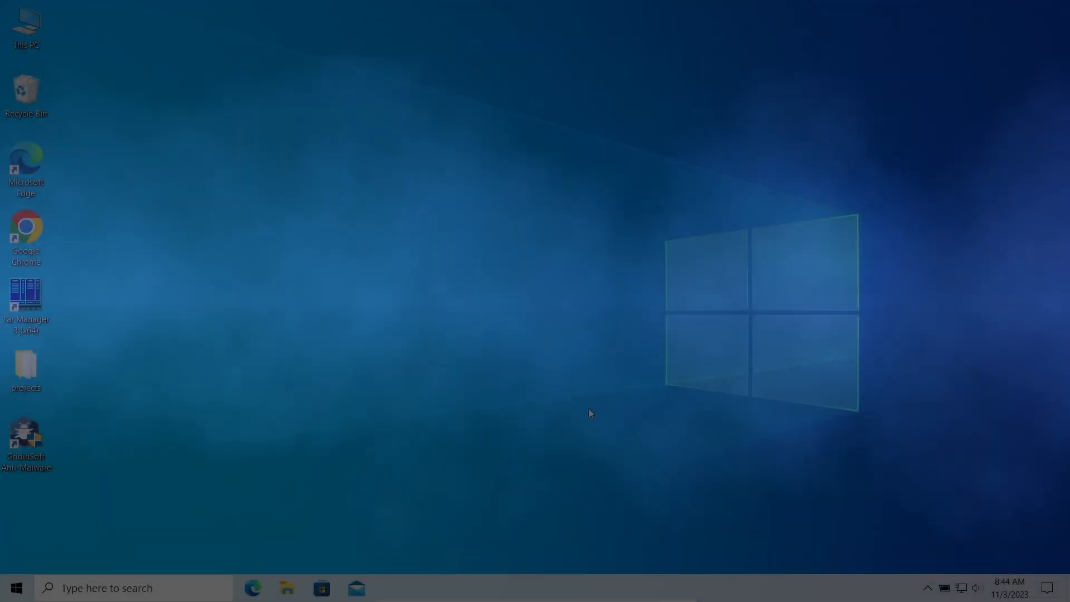
- Restart Windows into the recovery options from the Start menu's Power menu
{"action": "left_click", "coordinate": [17, 588]}
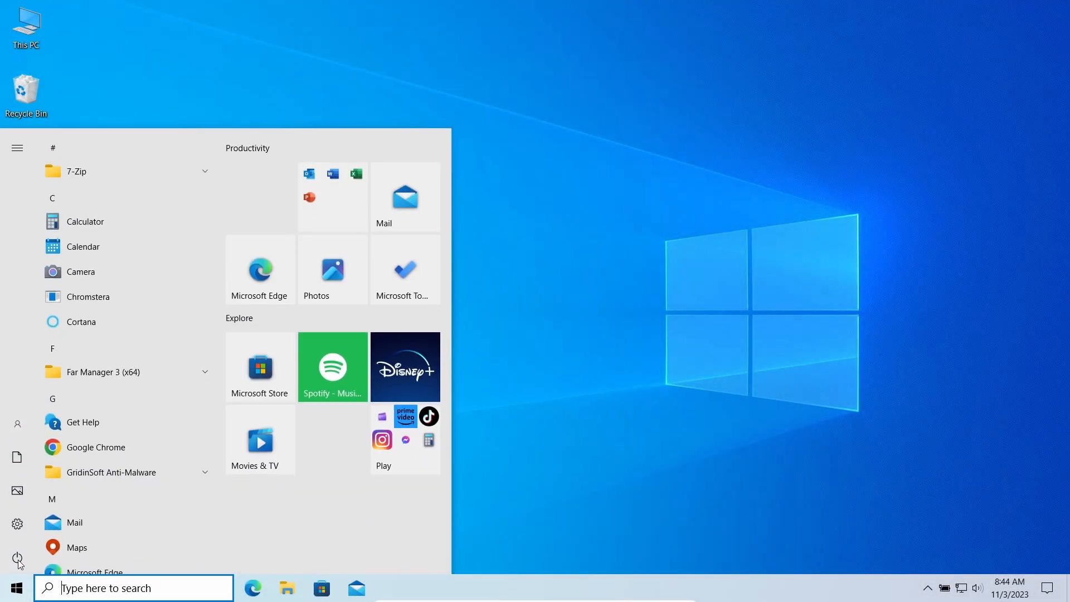
{"action": "left_click", "coordinate": [16, 557]}
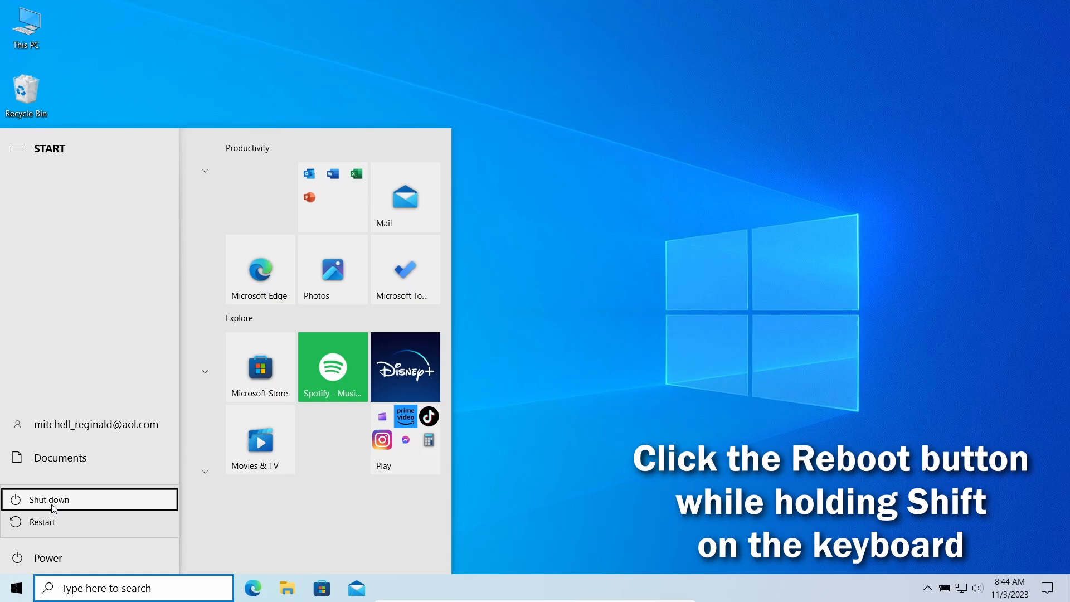
{"action": "left_click", "coordinate": [43, 522]}
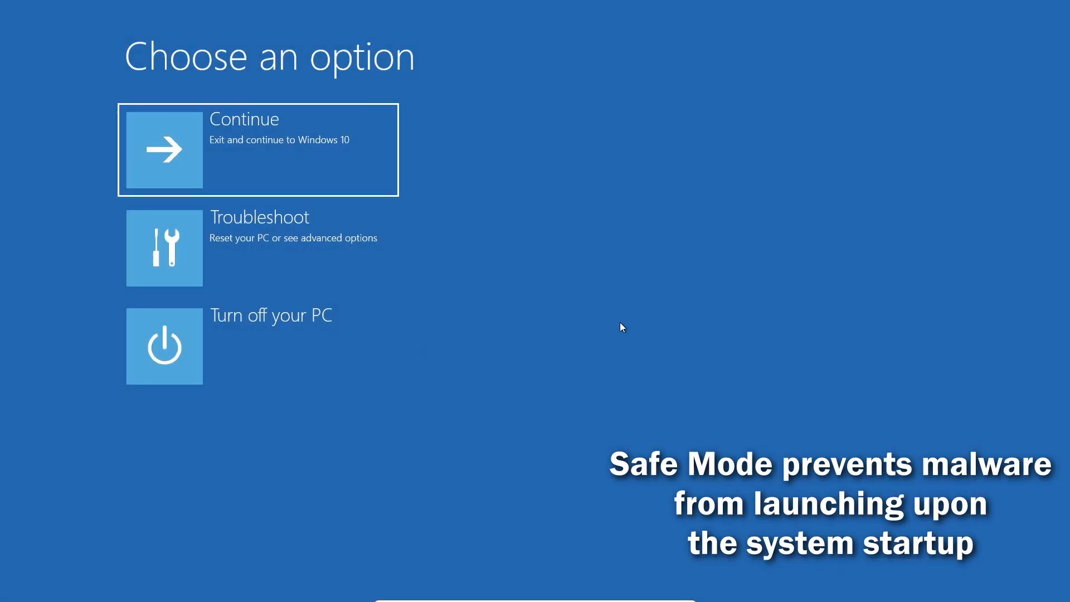
- Go through Troubleshoot, Advanced options and Startup Settings, then choose option 4 for Safe Mode
{"action": "left_click", "coordinate": [257, 247]}
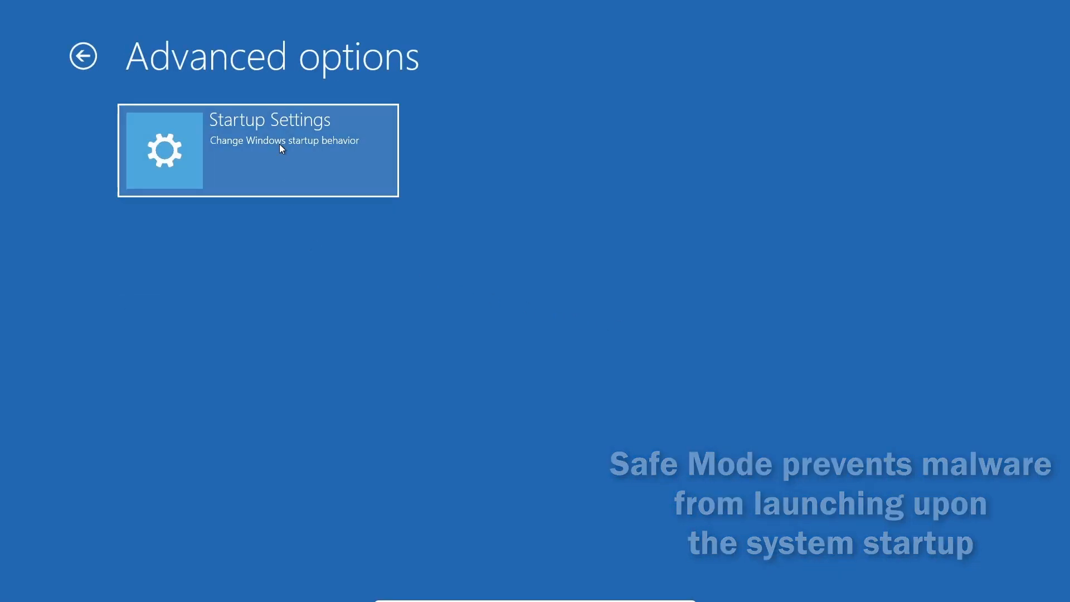
{"action": "left_click", "coordinate": [257, 149]}
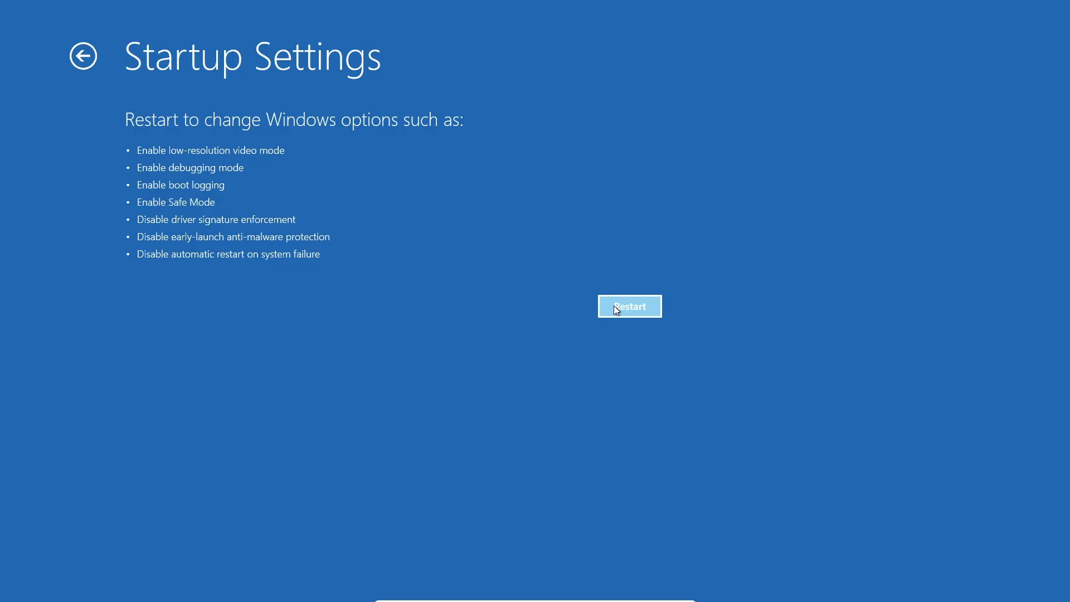
{"action": "left_click", "coordinate": [628, 306]}
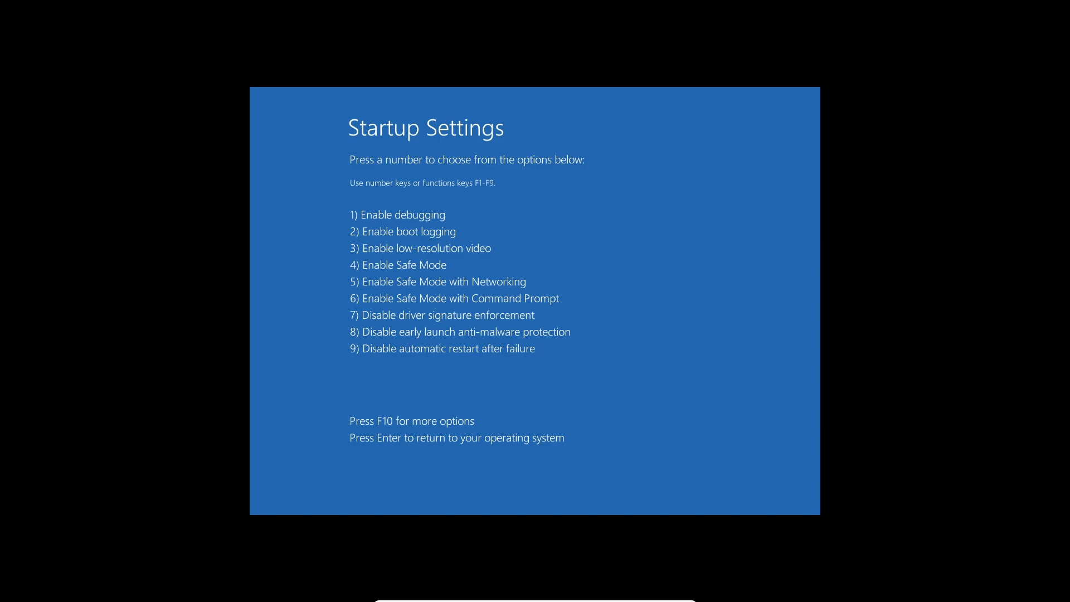
{"action": "key", "text": "4"}
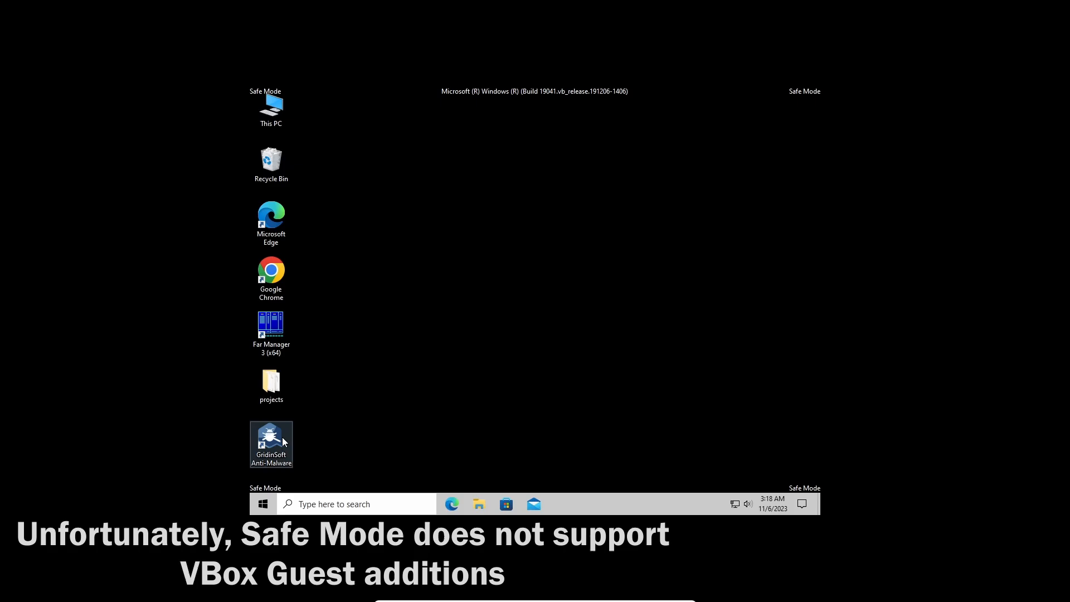
- Launch GridinSoft Anti-Malware from the desktop and run a Full scan to completion
{"action": "double_click", "coordinate": [271, 444]}
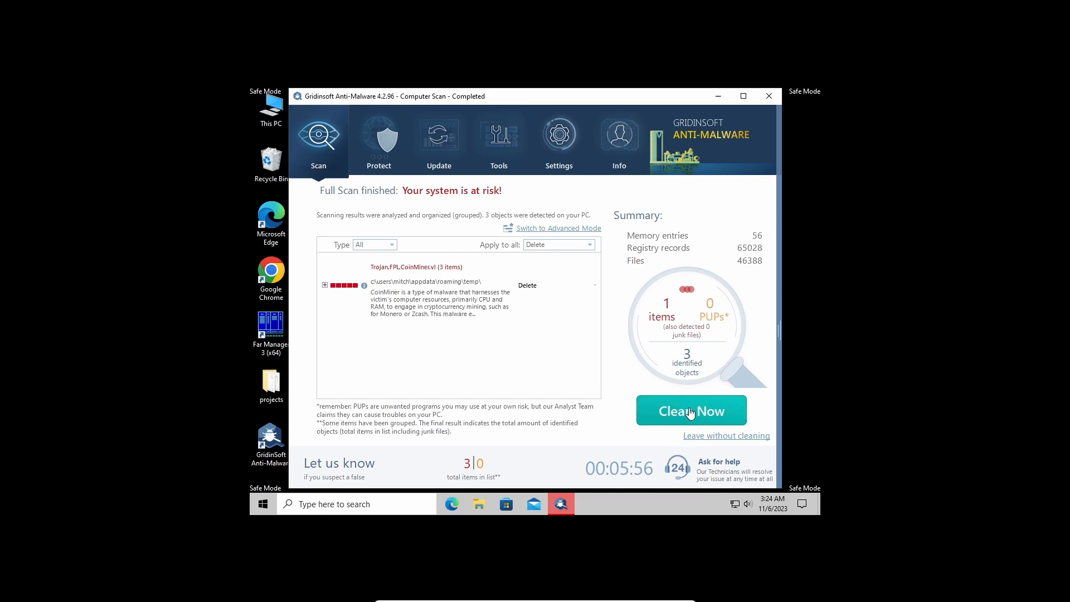
- Clean the 3 CoinMiner objects, dismiss the removal summary and return to the Scan page
{"action": "left_click", "coordinate": [690, 411]}
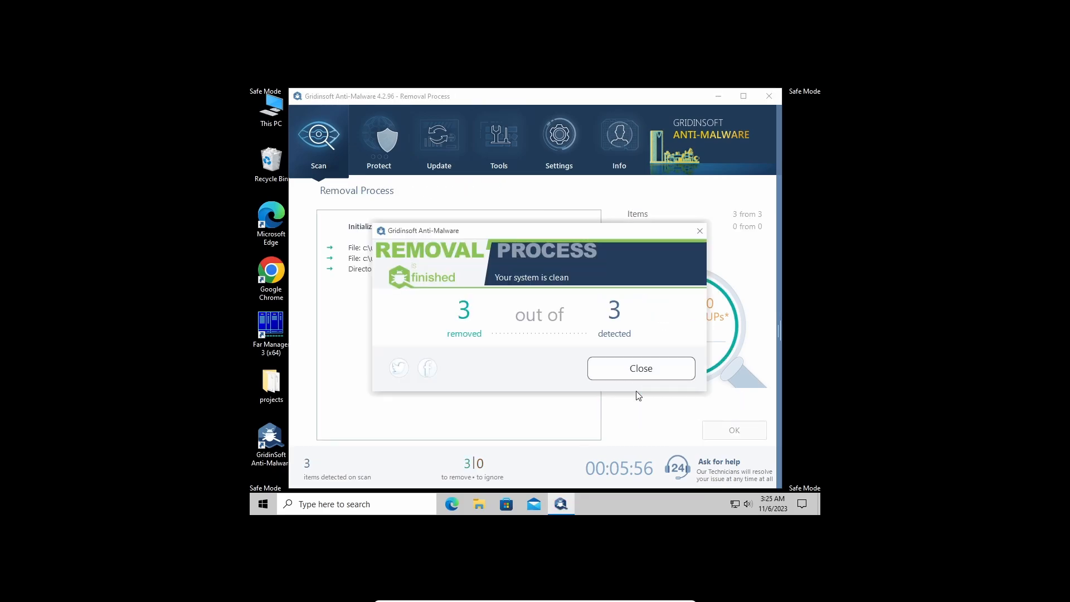
{"action": "left_click", "coordinate": [639, 368]}
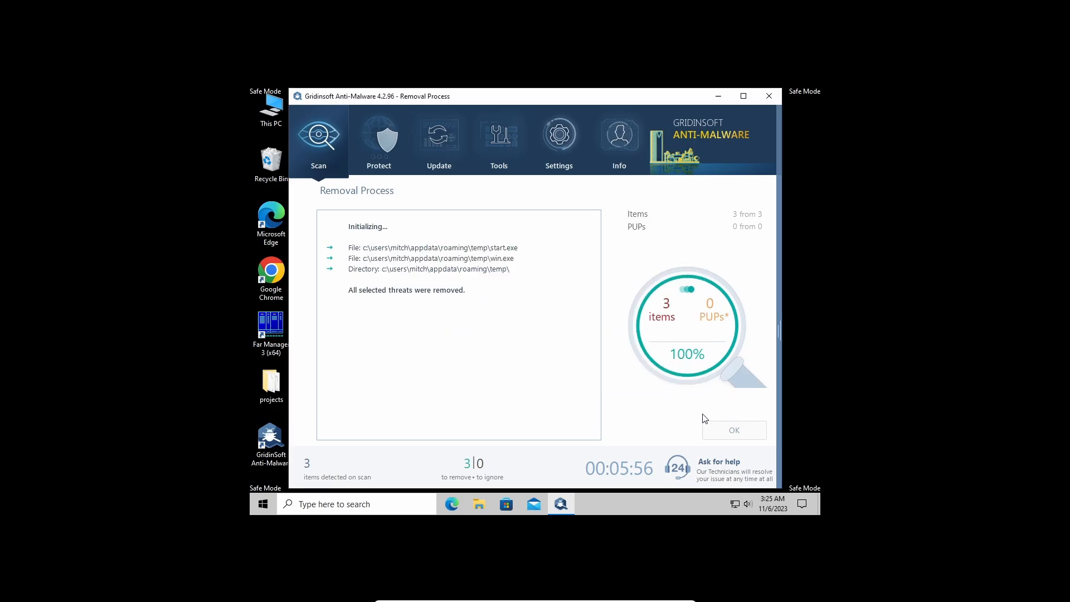
{"action": "left_click", "coordinate": [734, 430]}
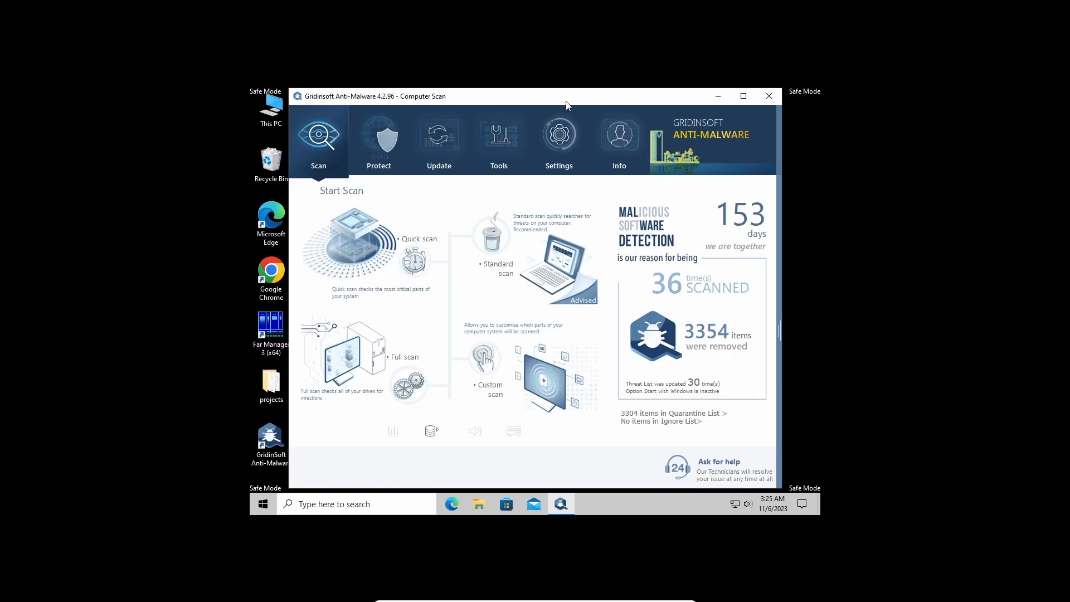